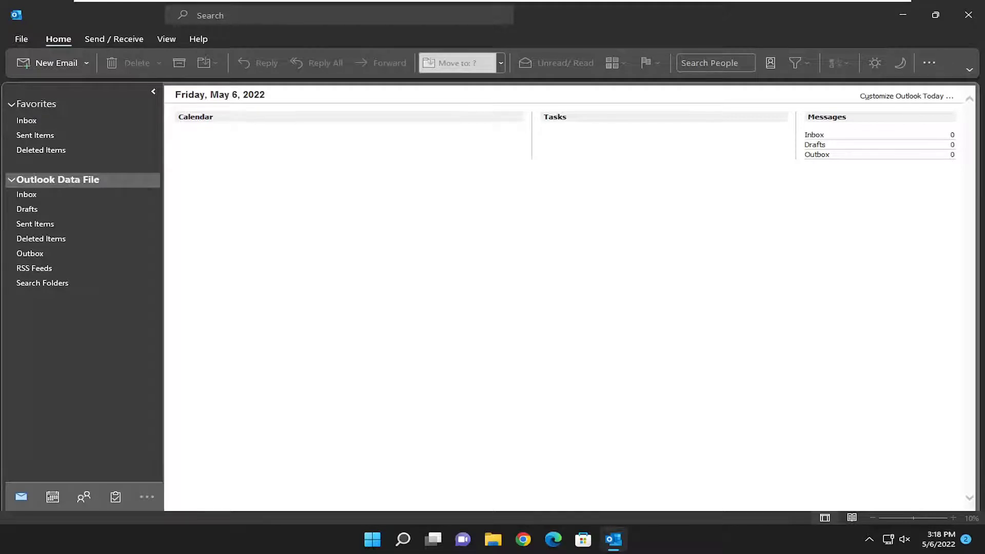
Step: Show the empty Sent Items folder, then go to the File backstage Account Information page
left_click(37, 135)
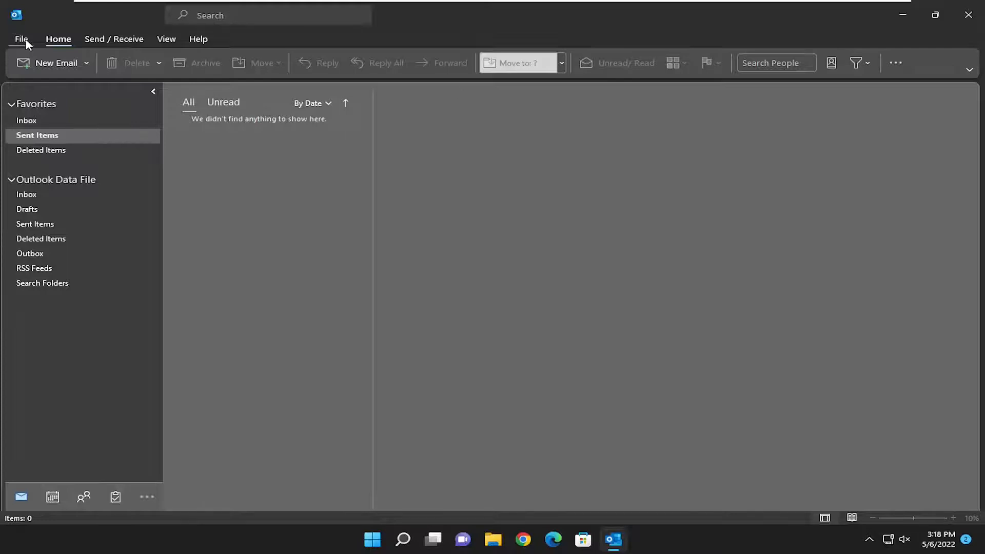
left_click(21, 39)
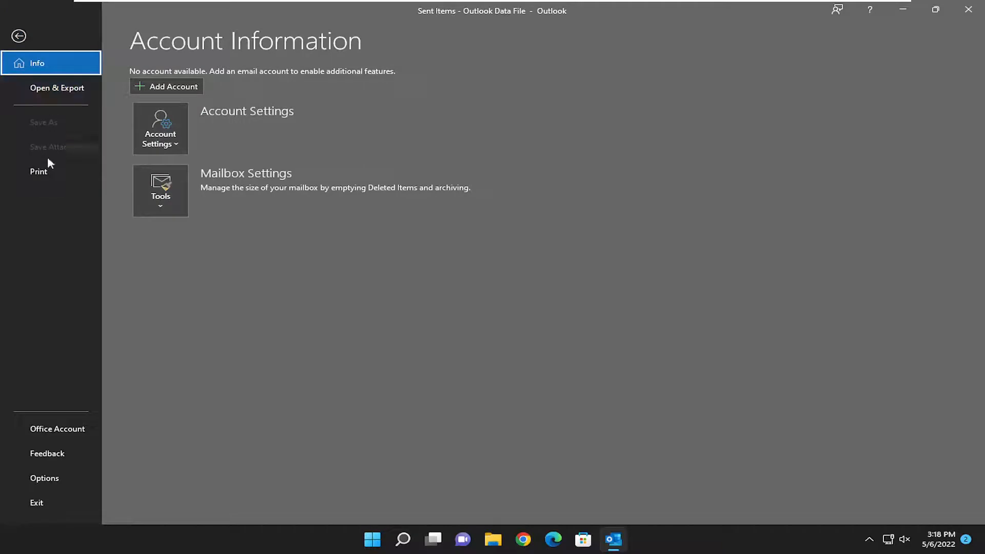
Step: In Outlook Options > Mail, keep 'Save copies of messages in the Sent Items folder' checked and confirm with OK
left_click(45, 478)
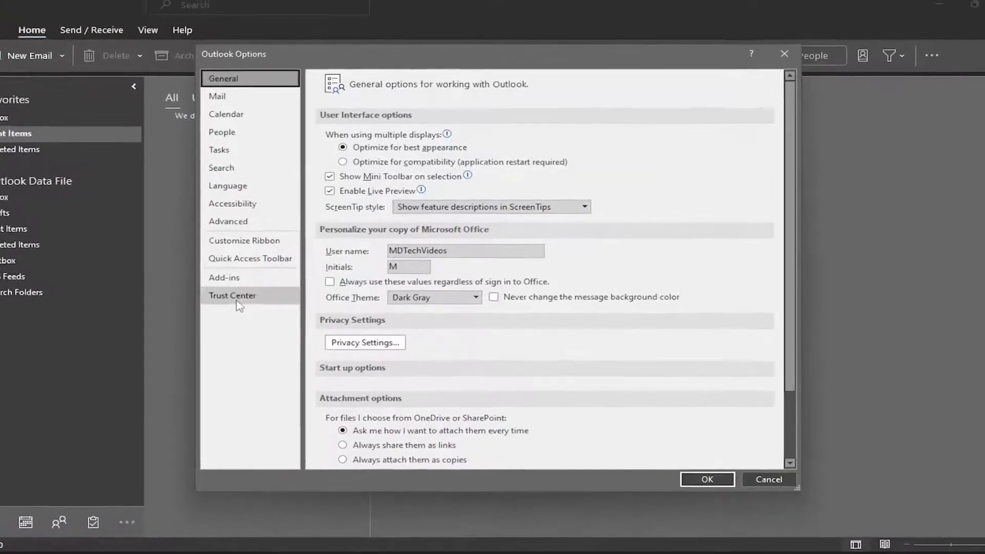
left_click(218, 96)
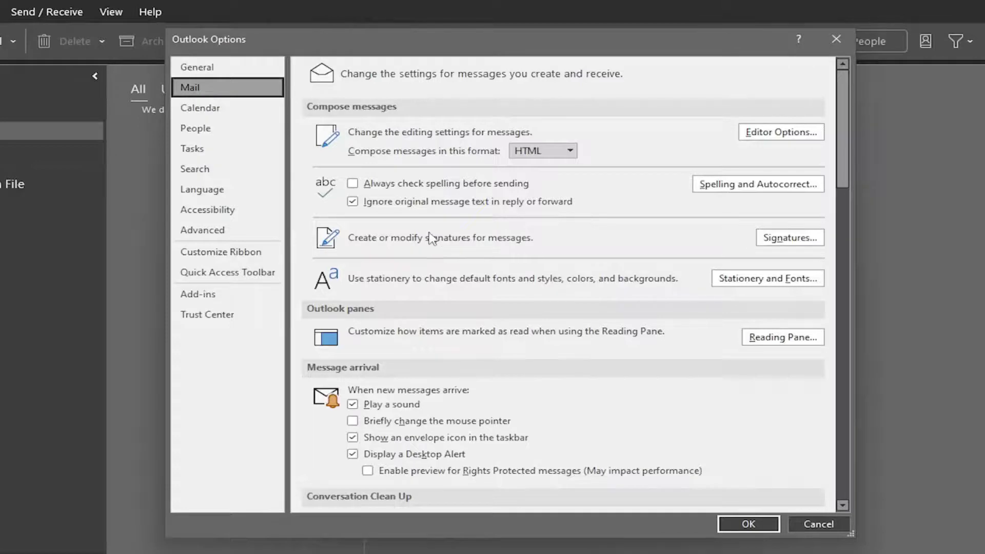
scroll("down", 3)
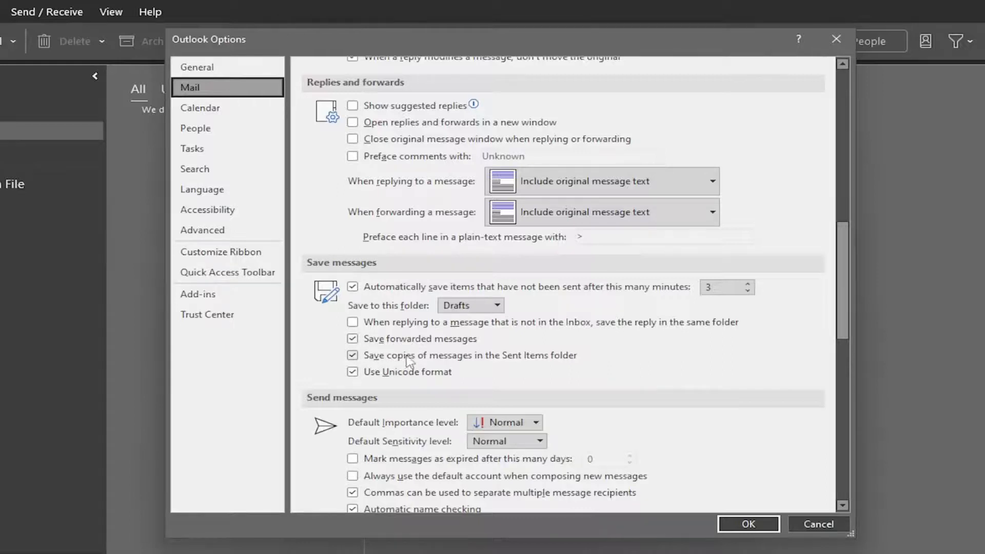
mouse_move(441, 364)
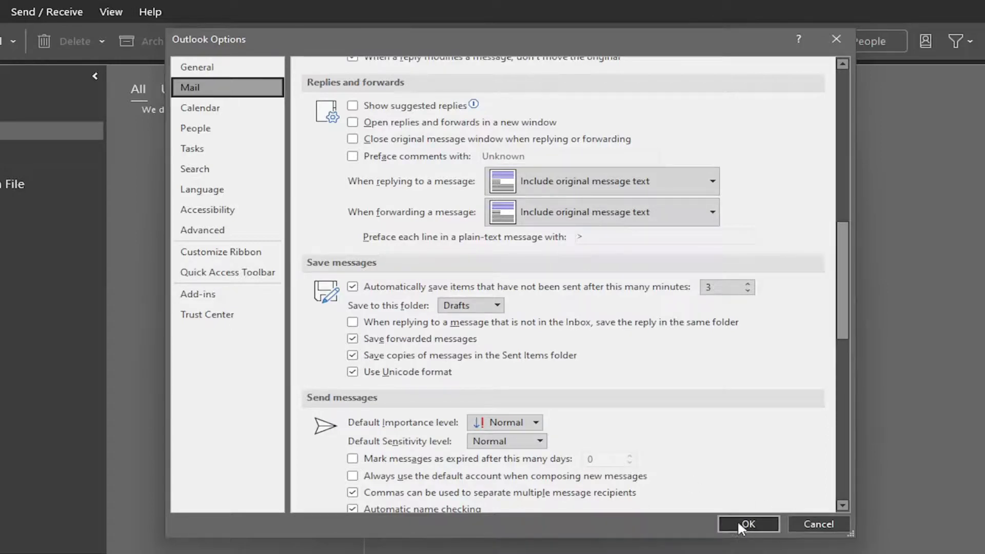
left_click(750, 538)
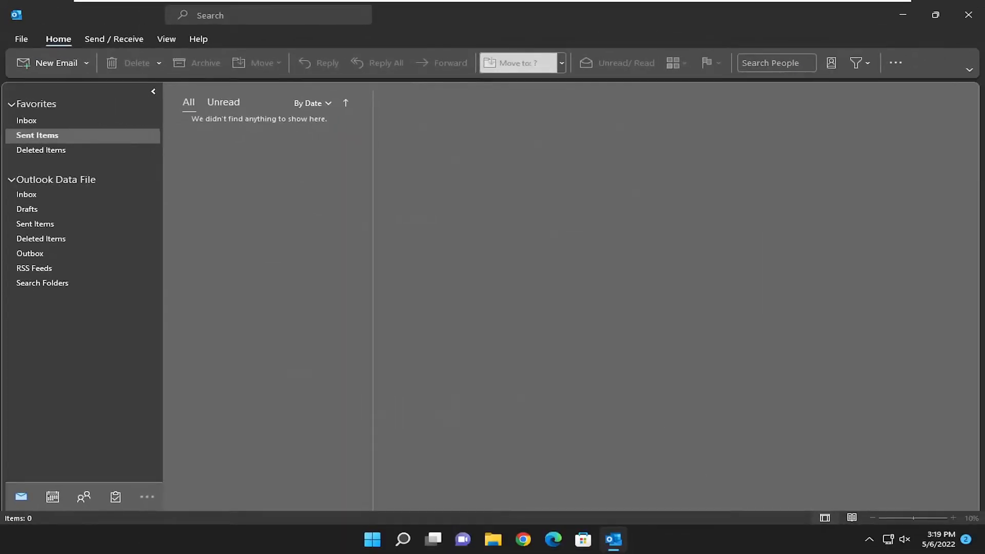